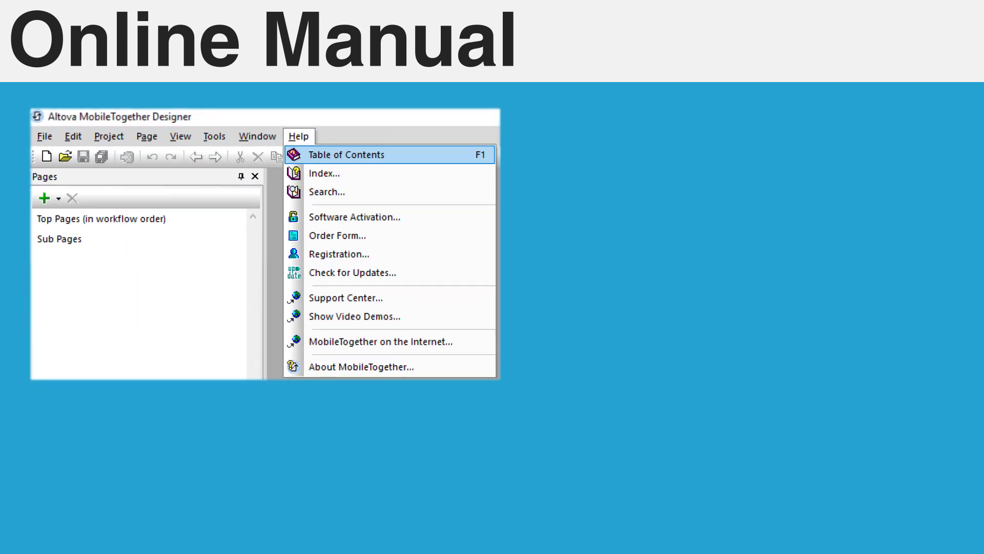
Step: Create a new empty design containing the single blank page New Page1
left_click(347, 155)
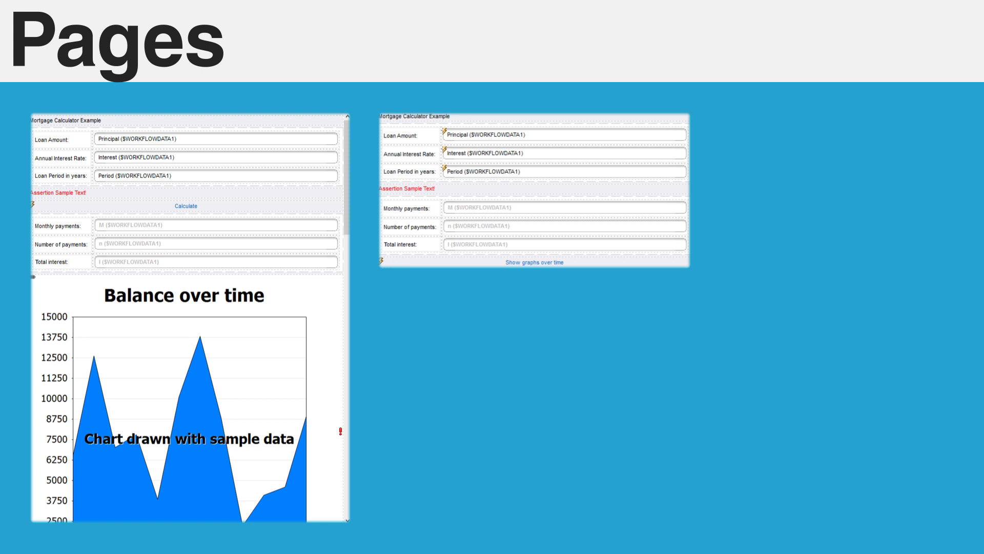
left_click(534, 261)
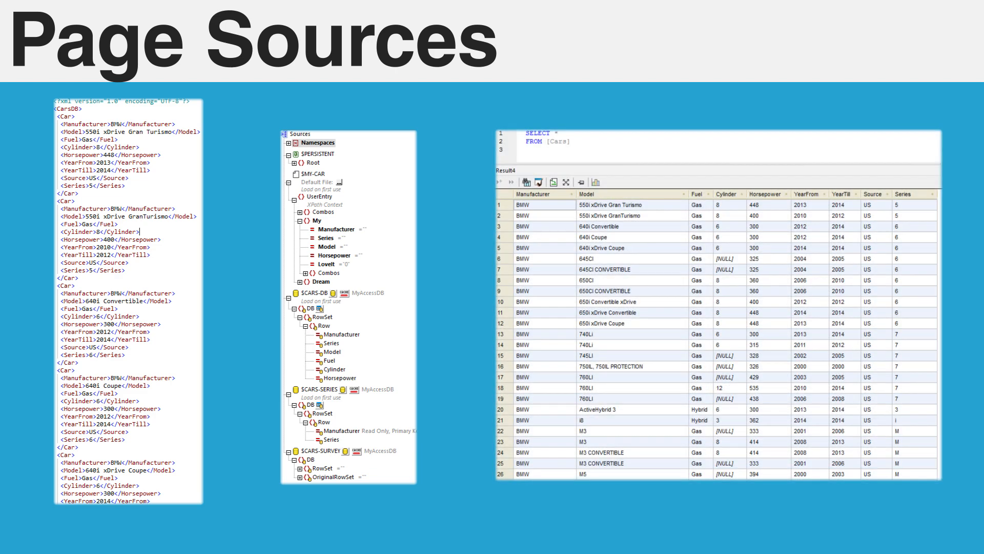
key("Right")
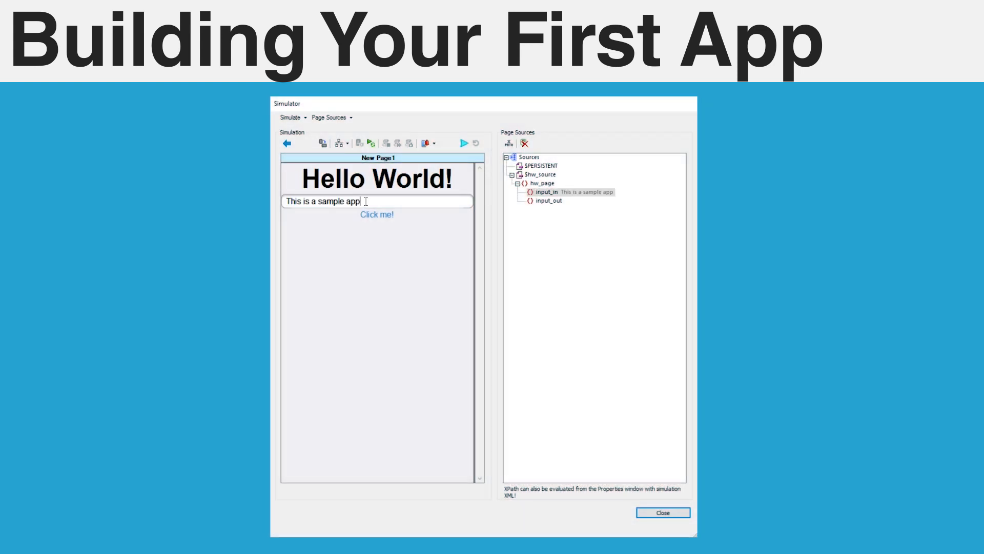
left_click(375, 214)
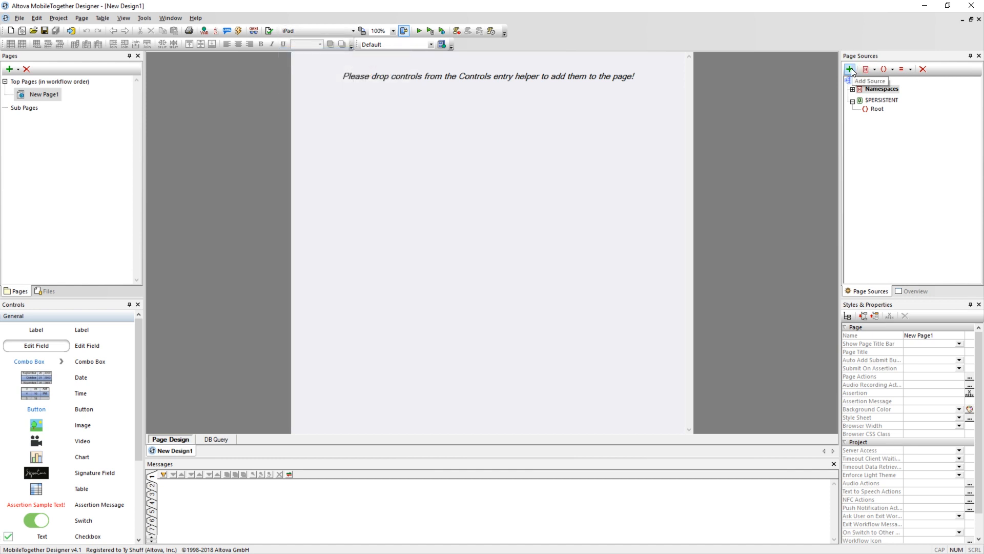
Step: Add a new empty, editable XML page source ($XML1) to the page
left_click(849, 69)
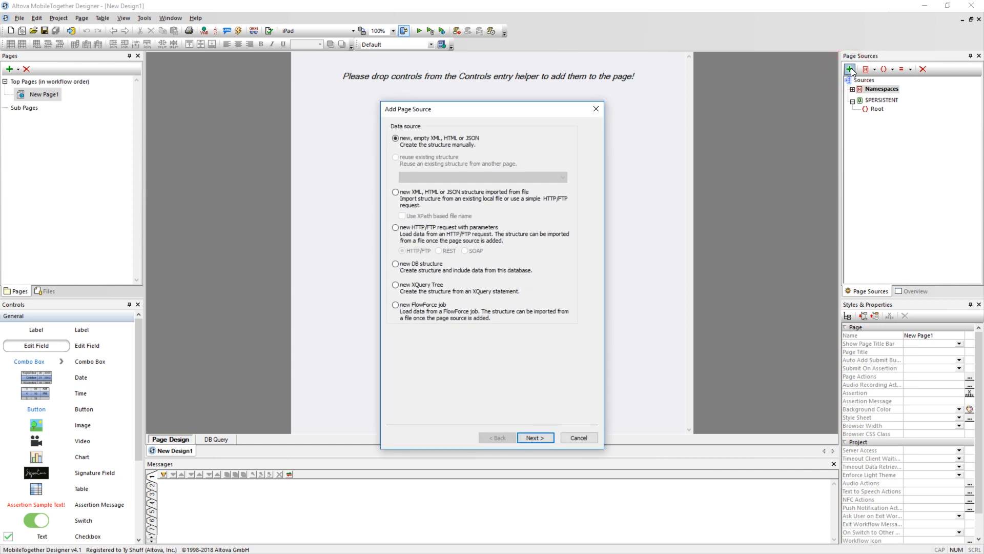
mouse_move(515, 427)
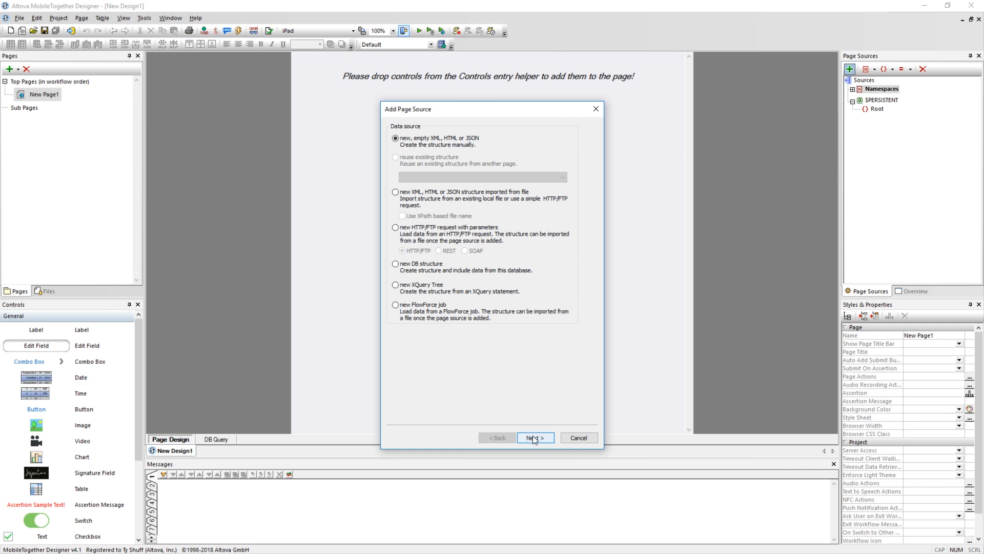
left_click(534, 437)
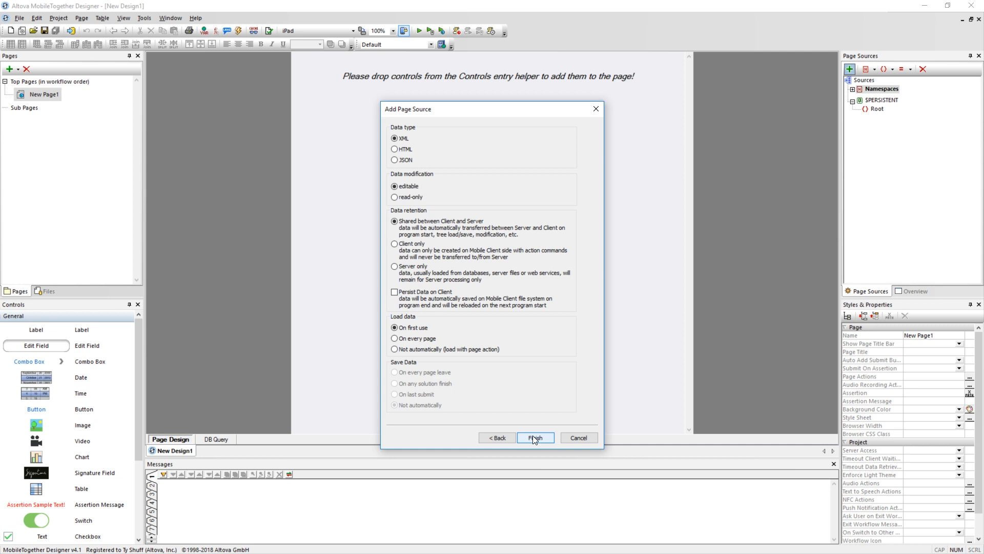
left_click(535, 437)
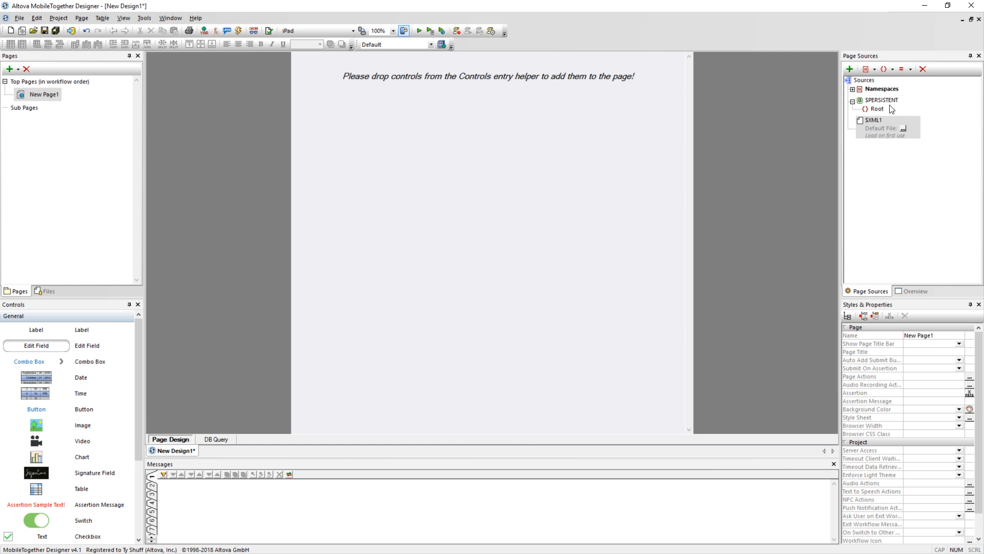
Step: Rename $XML1 to $HelloWorld and add a child element named hw_page
double_click(874, 120)
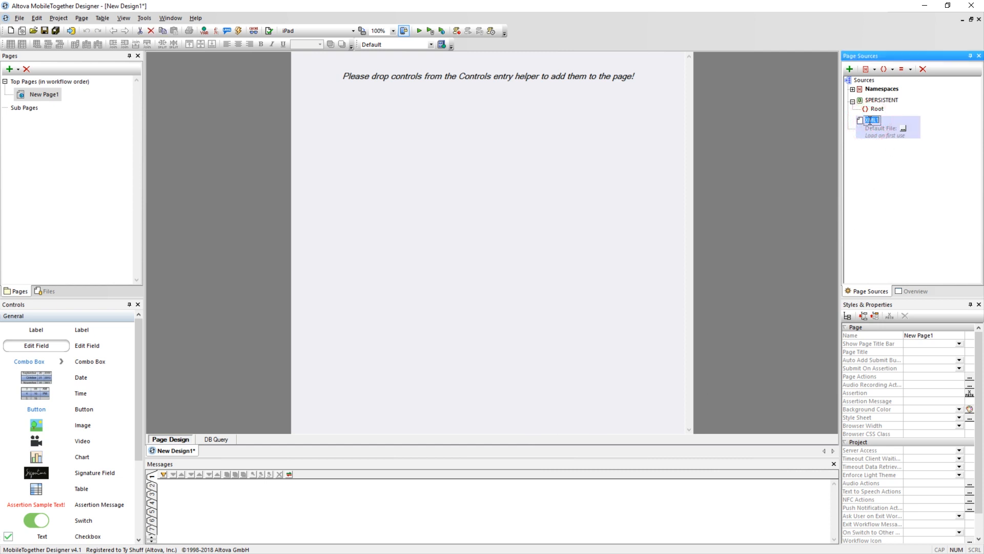
type("HelloWorld")
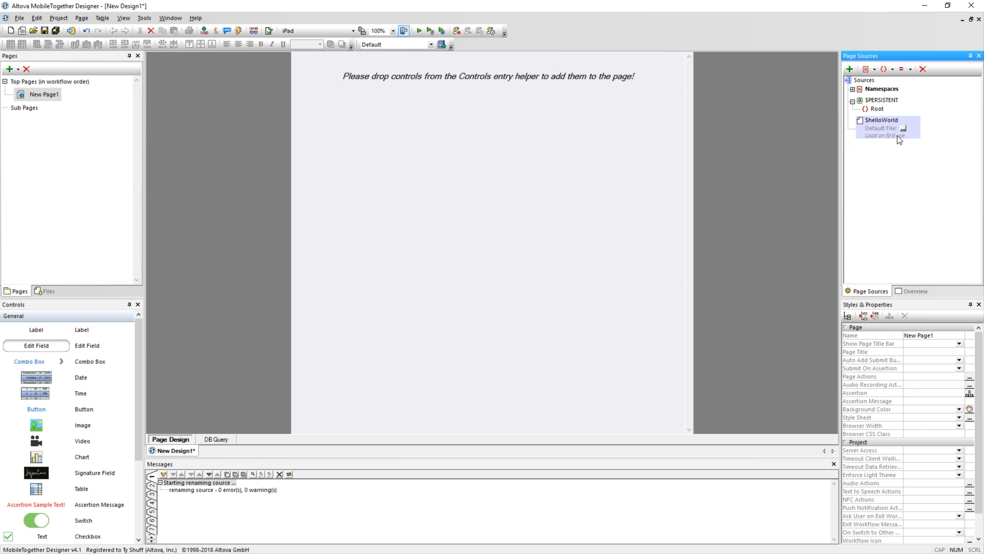
right_click(881, 120)
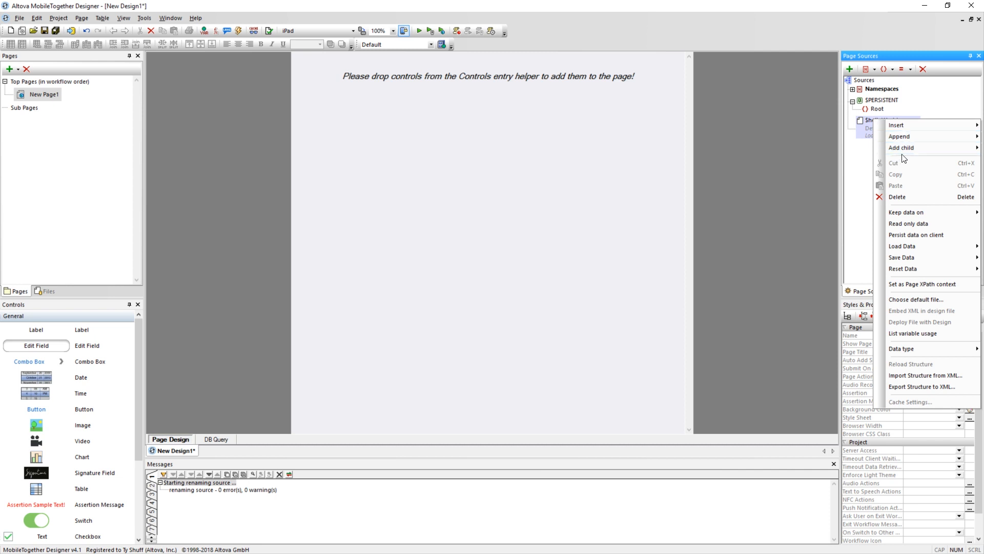
left_click(902, 147)
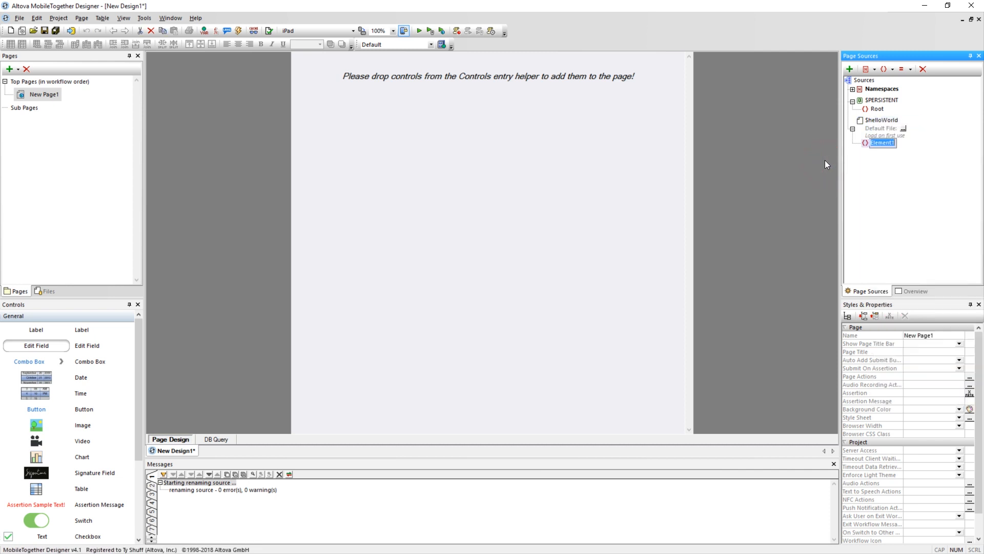
type("hw_page")
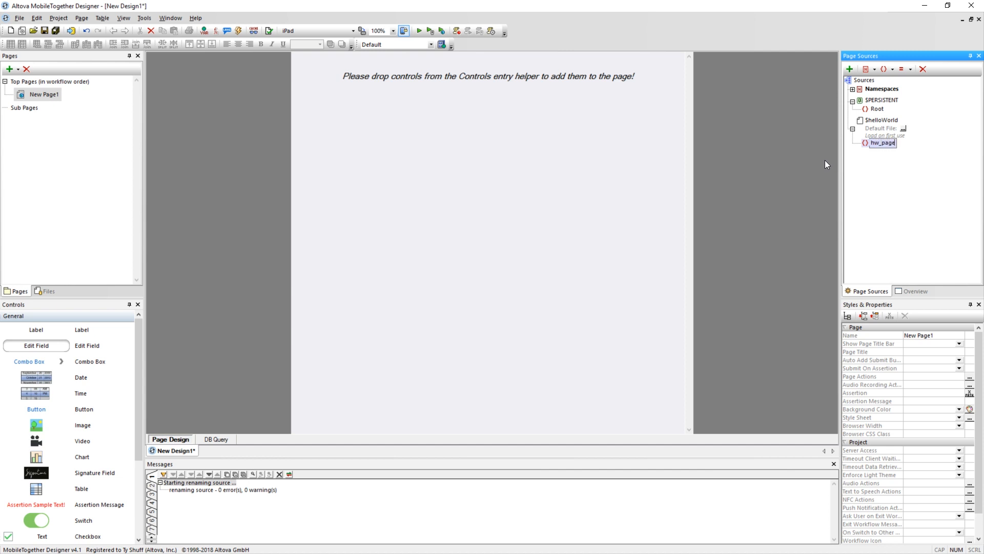
mouse_move(881, 167)
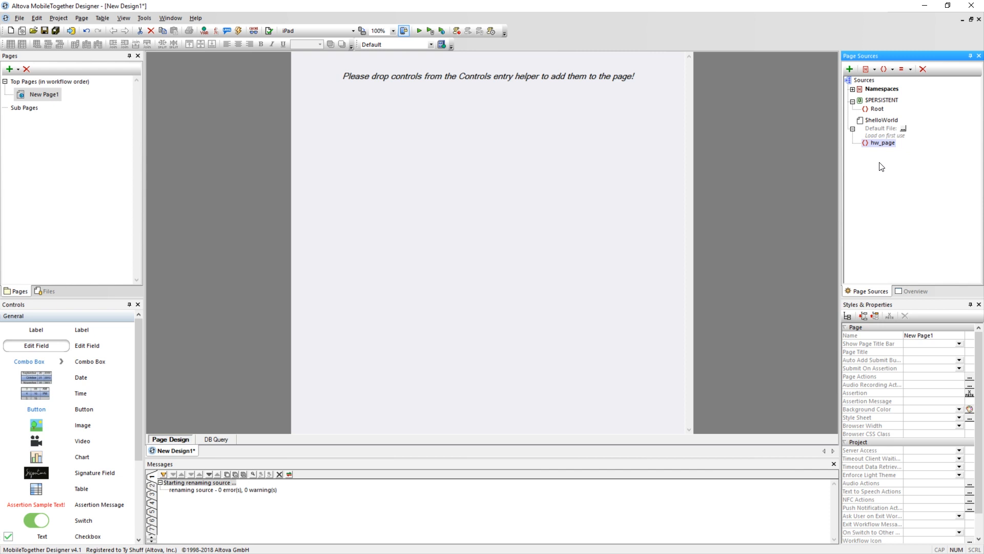
Step: Add an input_in child element under hw_page and ensure it exists on load
right_click(883, 142)
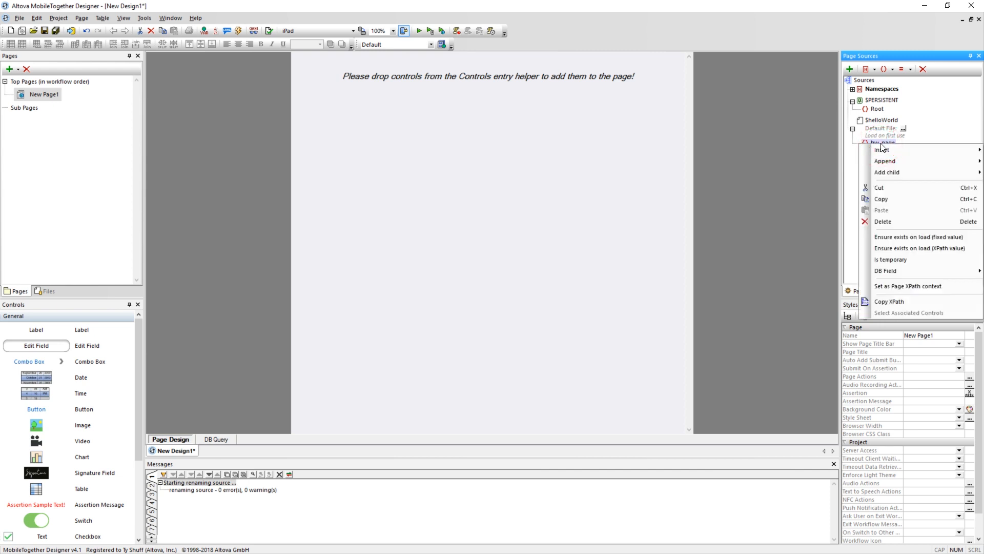
mouse_move(887, 172)
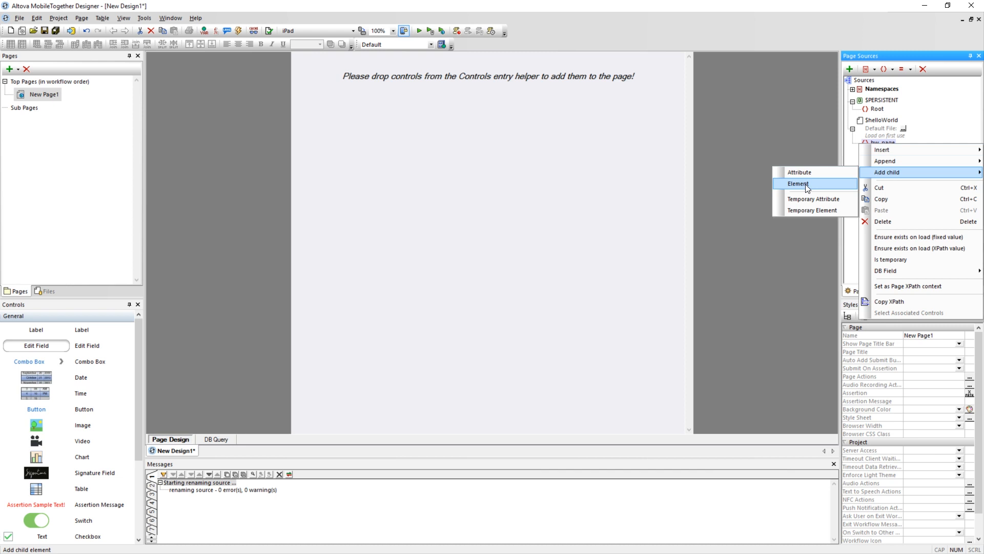
left_click(797, 184)
type("input_in")
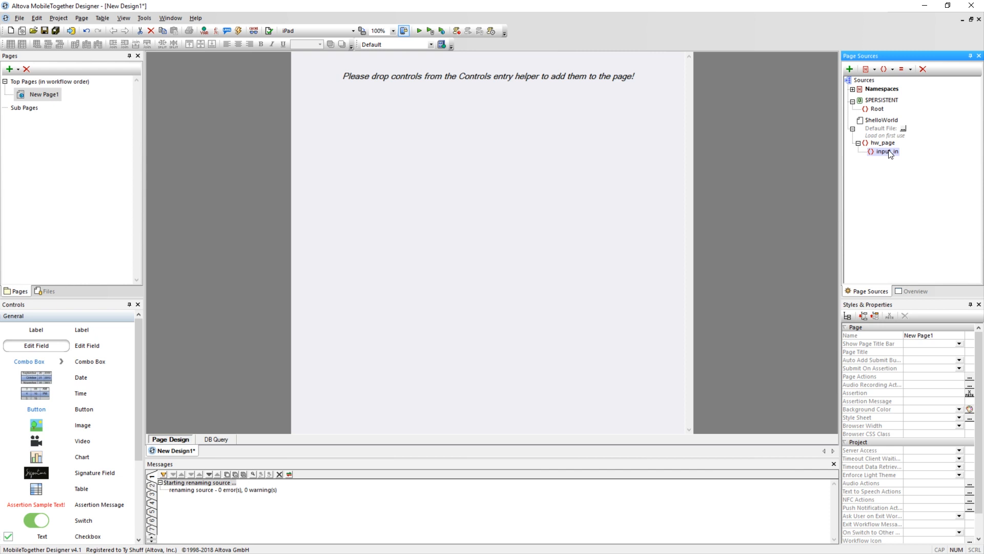
right_click(888, 151)
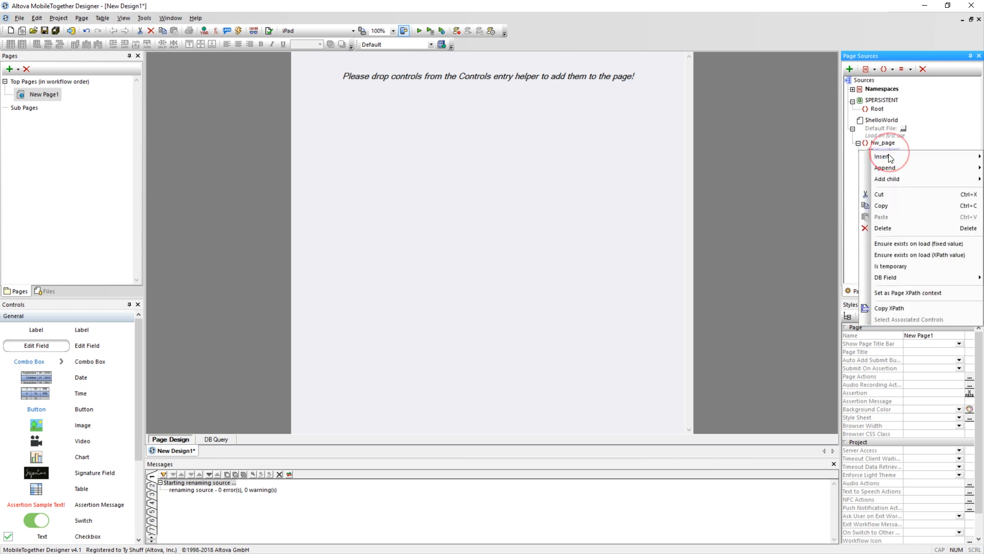
left_click(887, 179)
type("input_in")
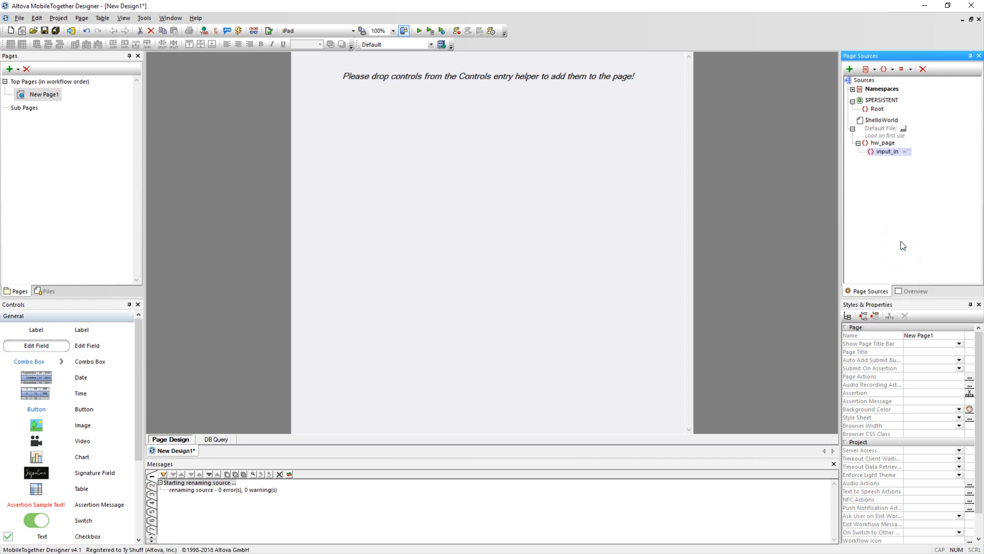
Step: Append input_out, ensure it exists on load, and add a 'Hello World!' label
right_click(887, 151)
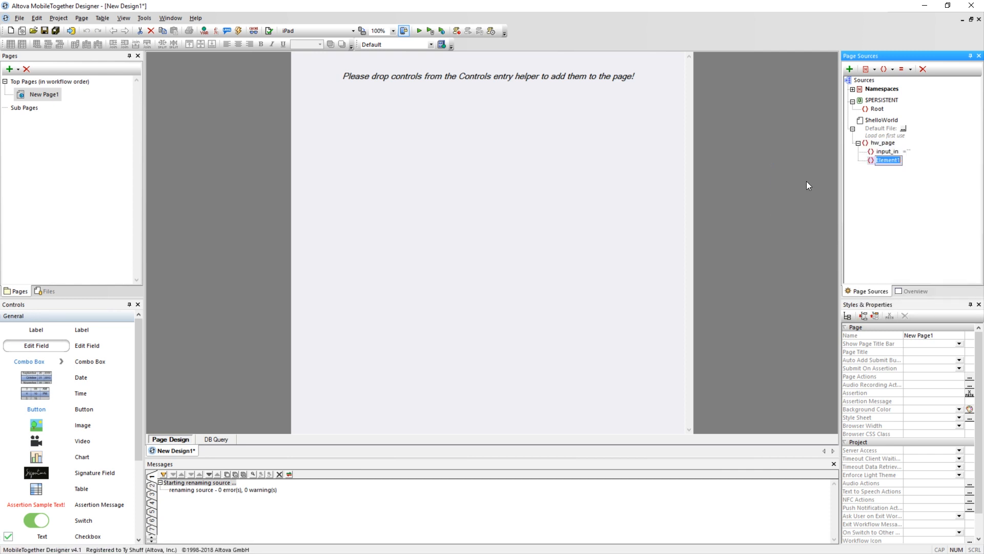
type("input_out")
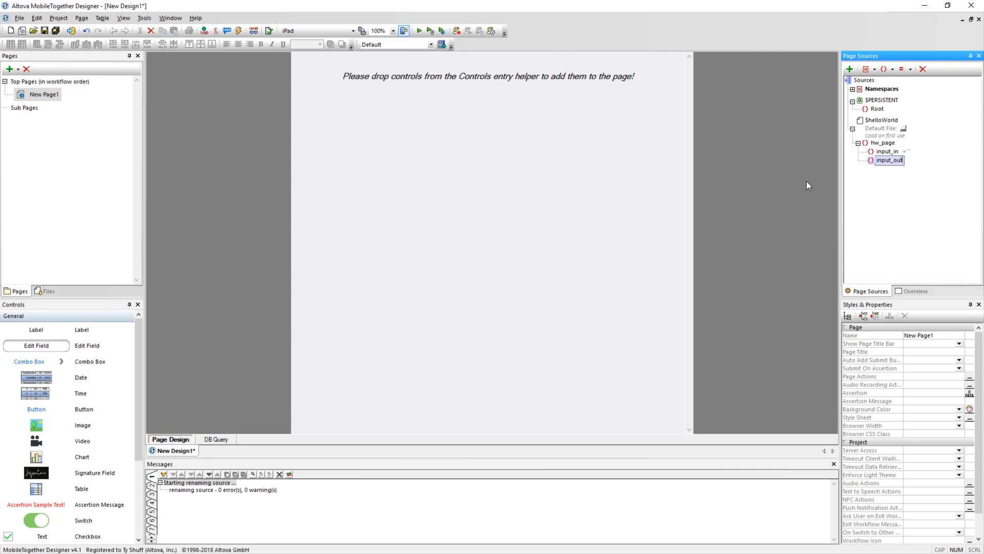
right_click(889, 159)
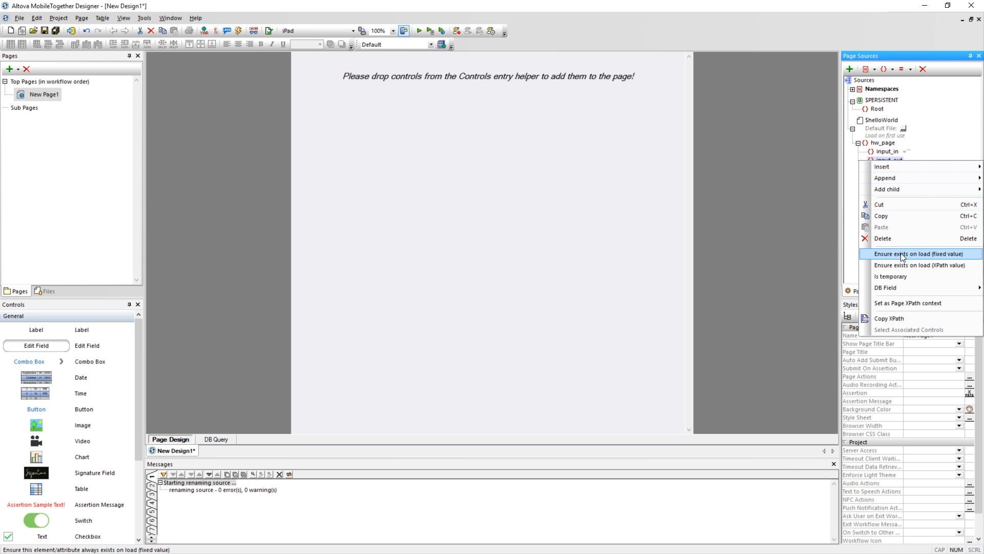
left_click(918, 254)
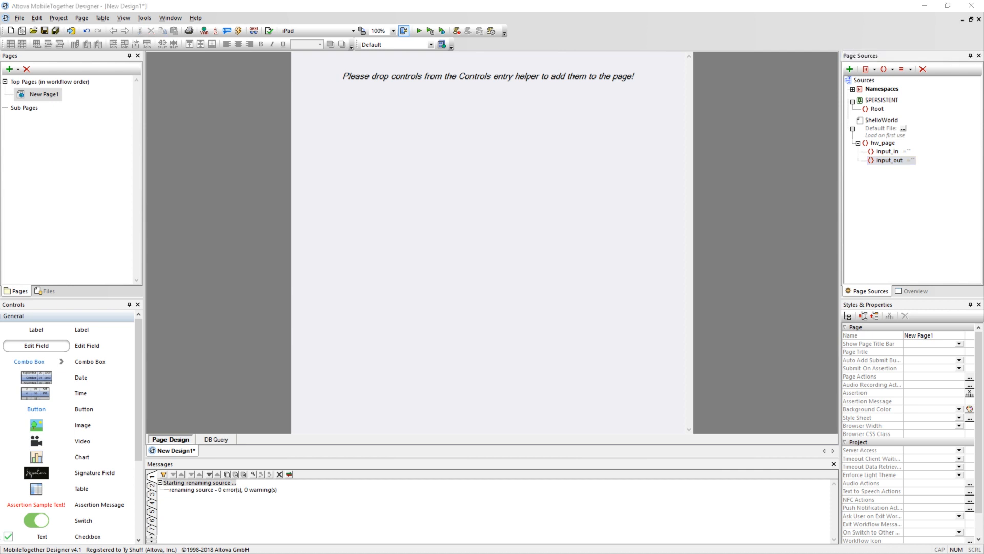
mouse_move(56, 335)
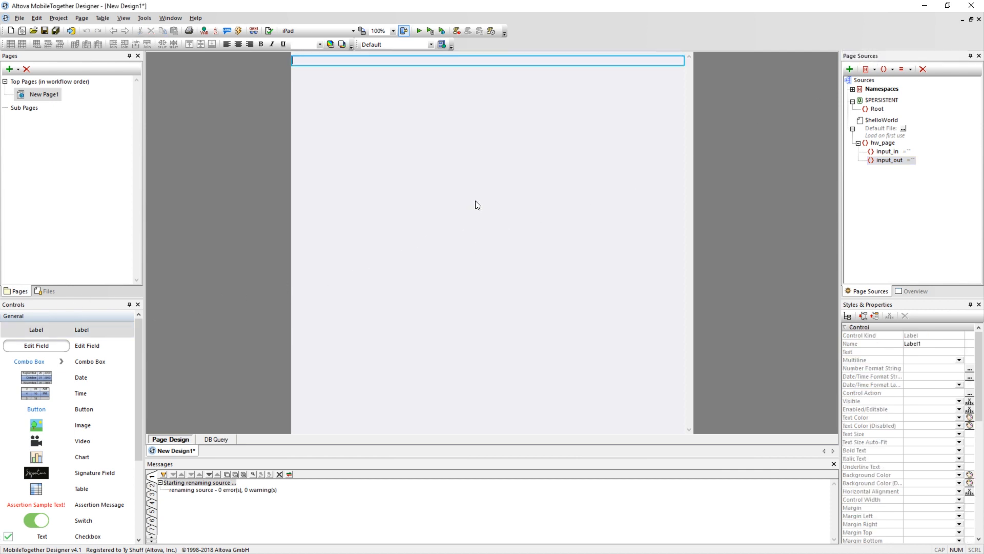
type("Hello World!")
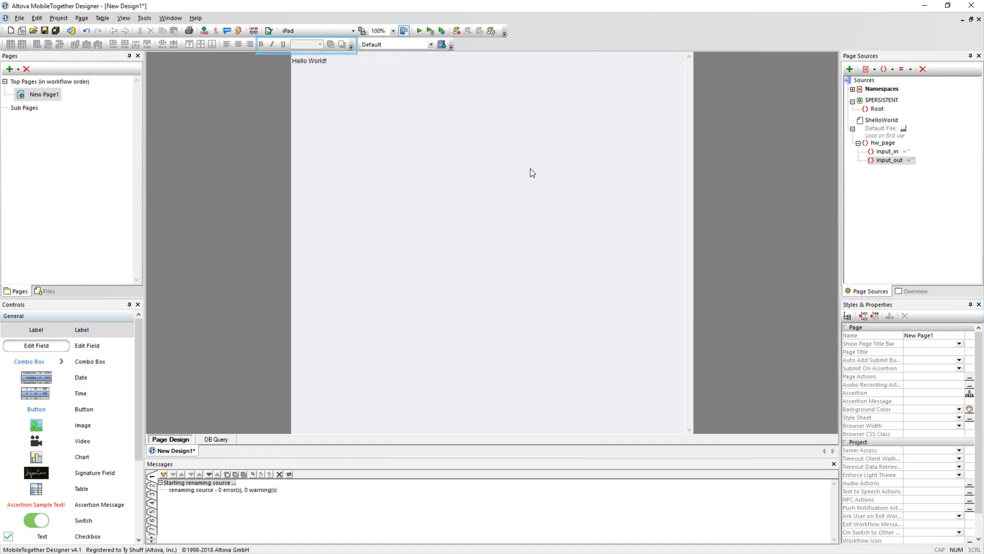
Step: Set the Hello World! heading text to 65px and bold
left_click(320, 44)
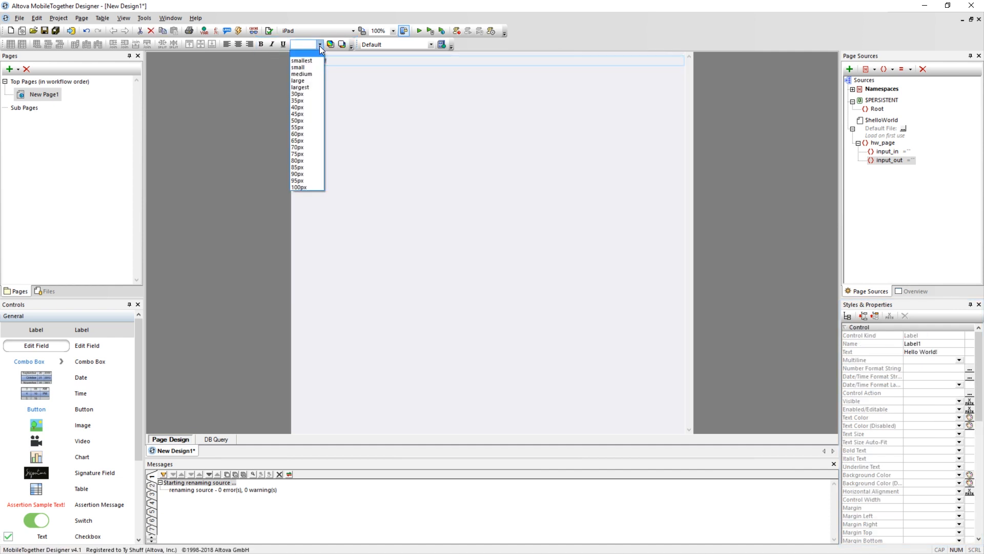
left_click(297, 140)
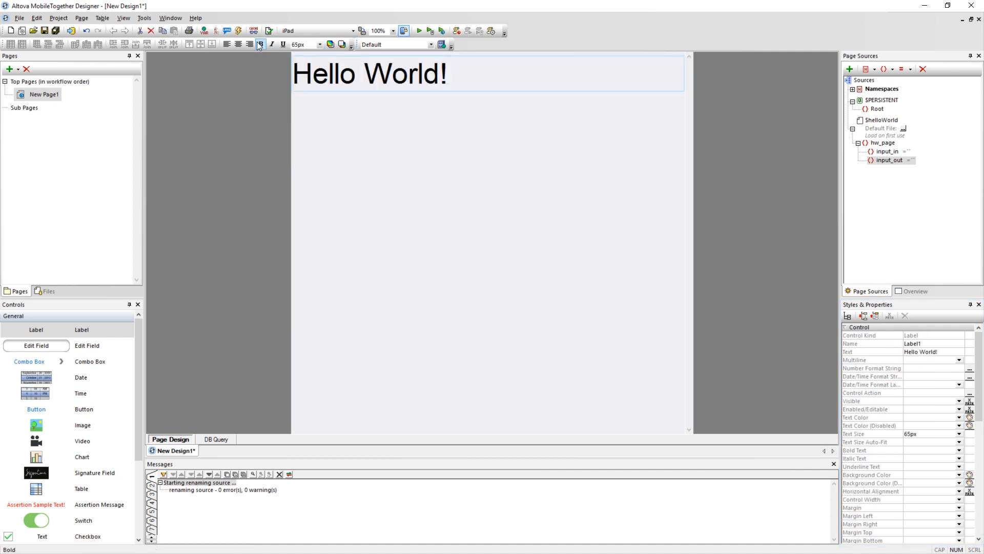
left_click(260, 44)
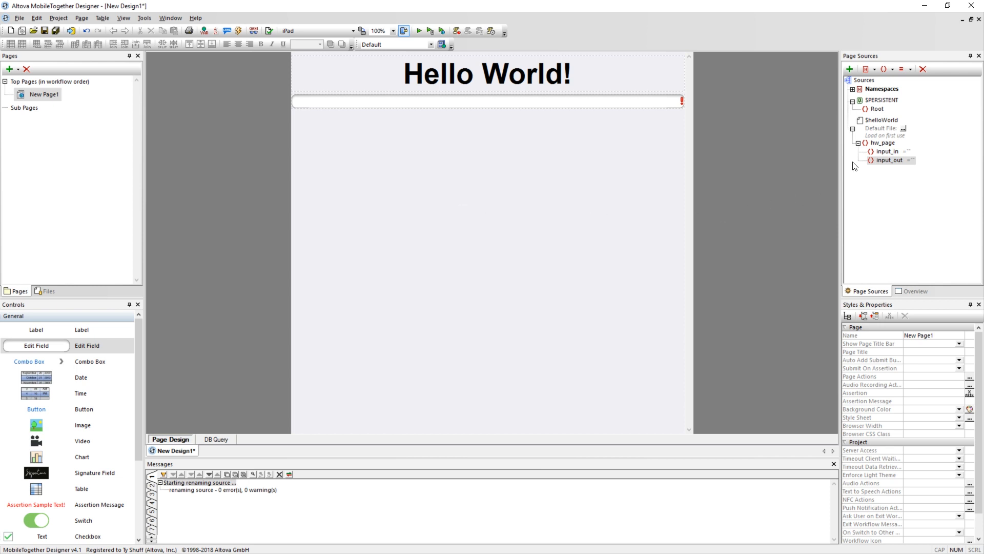
Step: Bind the edit field below the heading to the input_in node of $HelloWorld
left_click(886, 151)
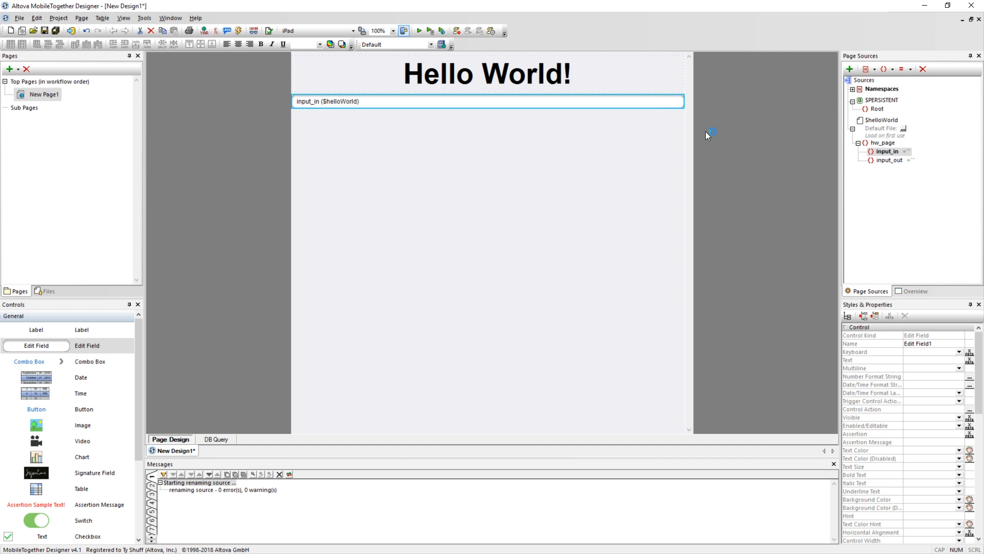
mouse_move(707, 135)
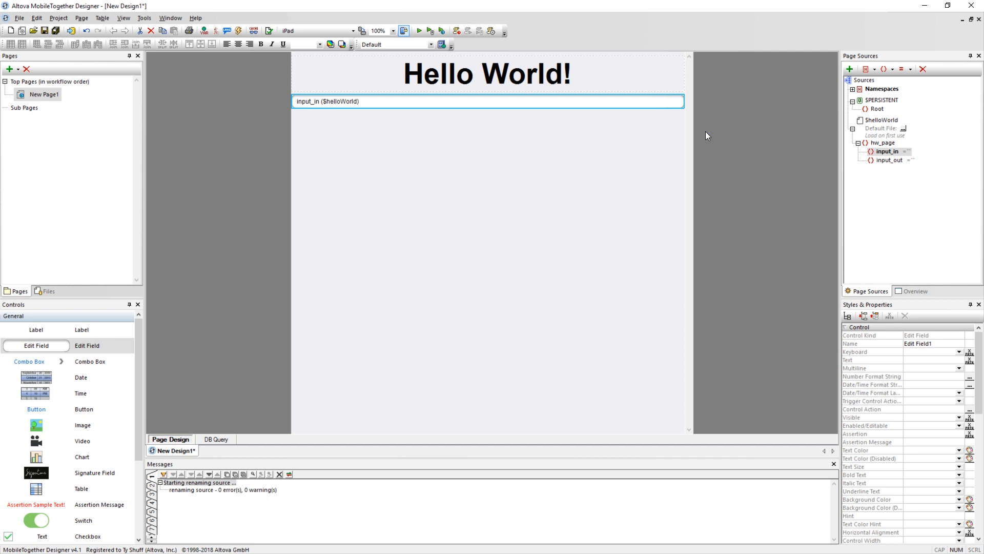
mouse_move(98, 365)
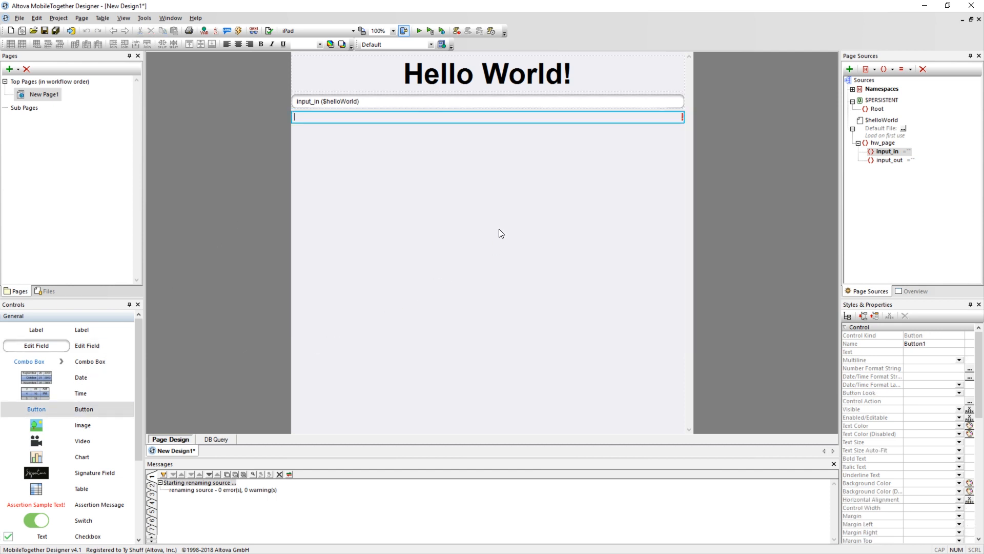
Step: Add a 'Click Me!' button below the edit field, with an input_out label beneath
type("Click Me!")
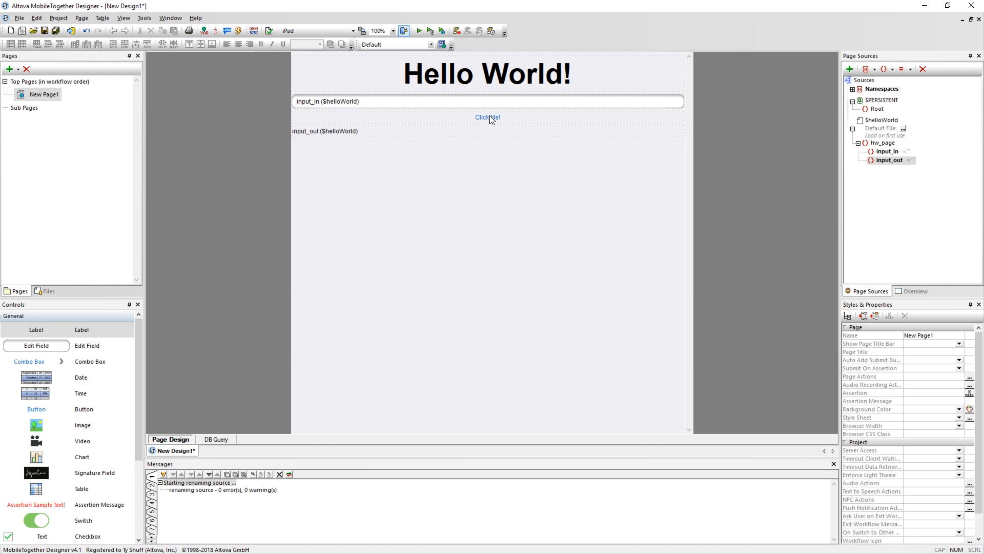
left_click(487, 117)
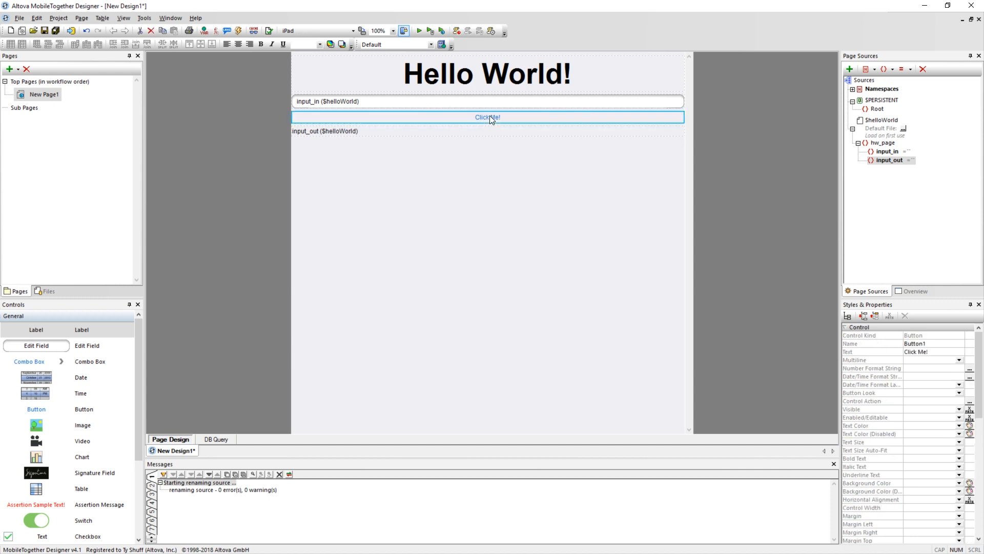
Step: Open the Click Me! button's Control Actions for its OnButtonClicked event
right_click(487, 117)
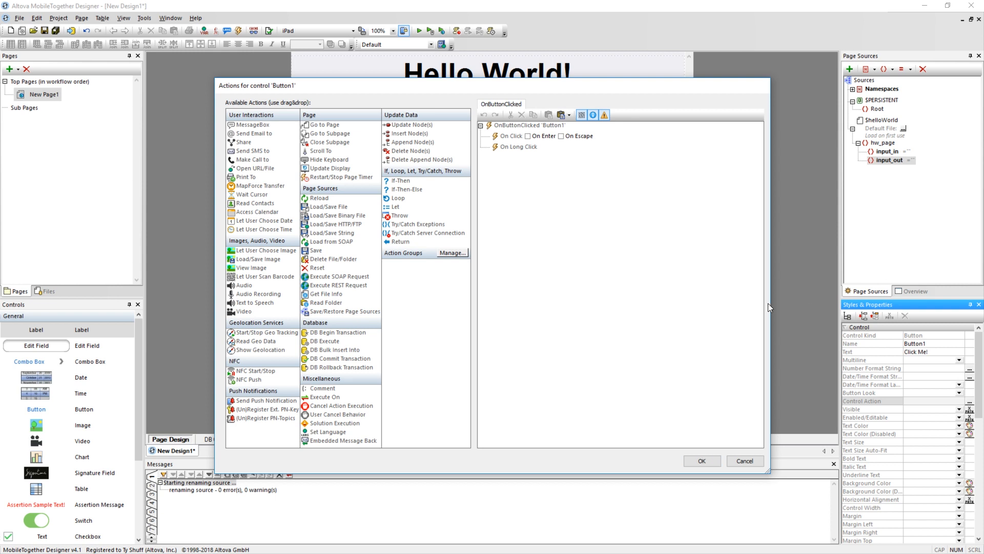
mouse_move(446, 343)
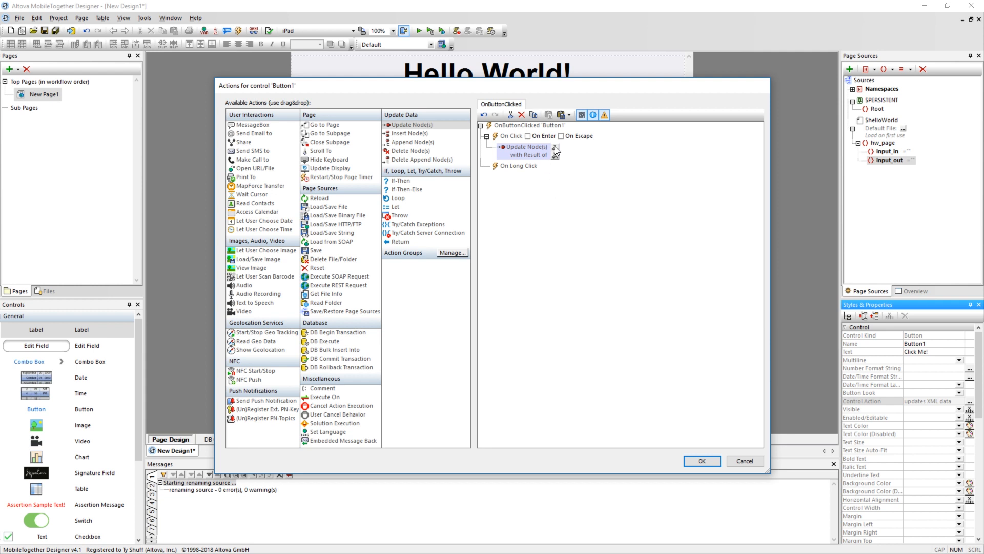
Step: Make Update Node(s) set $HelloWorld/hw_page/input_out from input_in, and save the actions
left_click(555, 151)
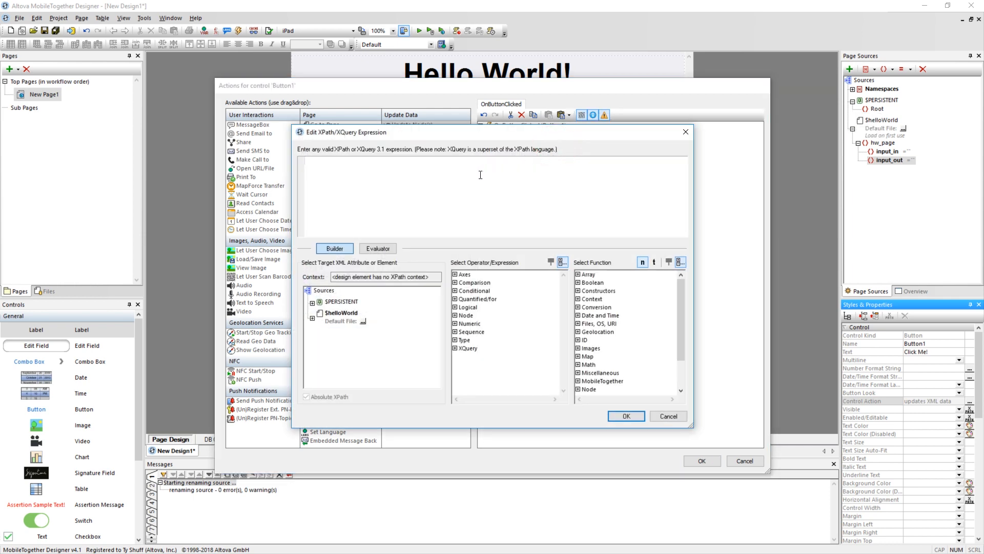
mouse_move(445, 183)
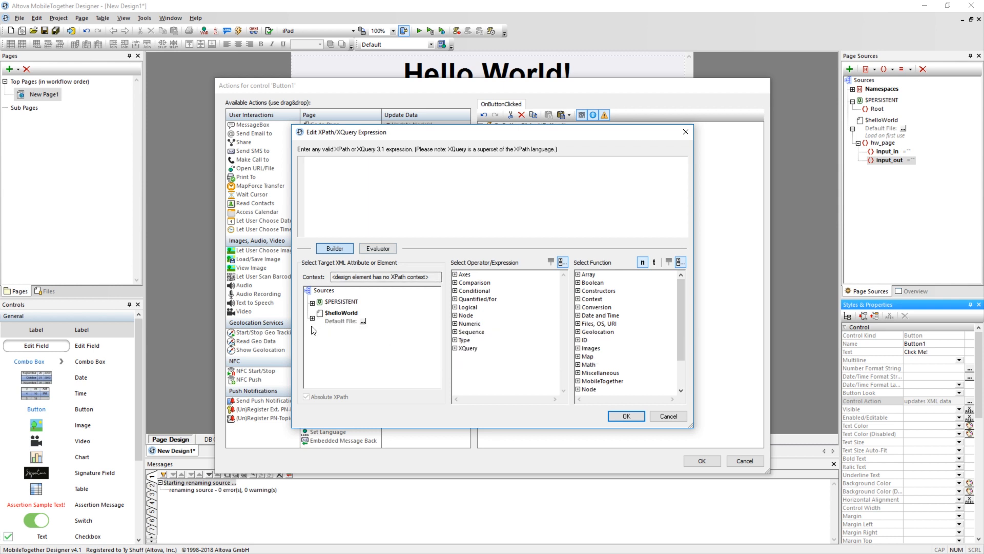
left_click(312, 330)
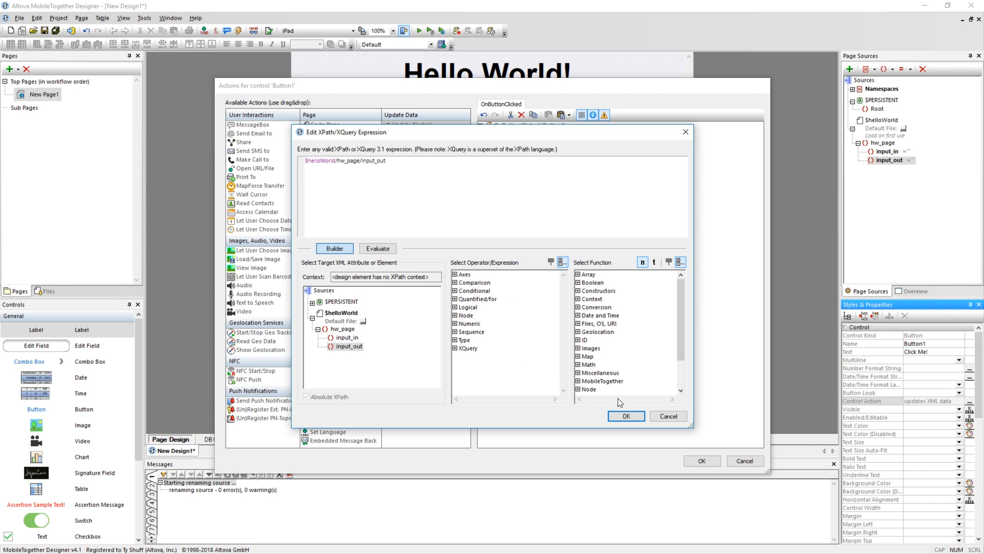
left_click(625, 415)
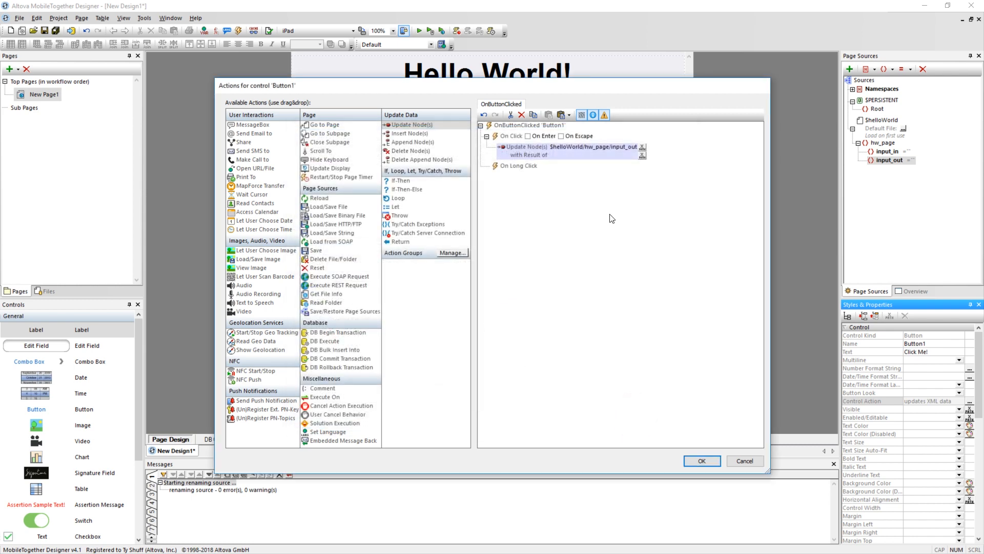
left_click(642, 150)
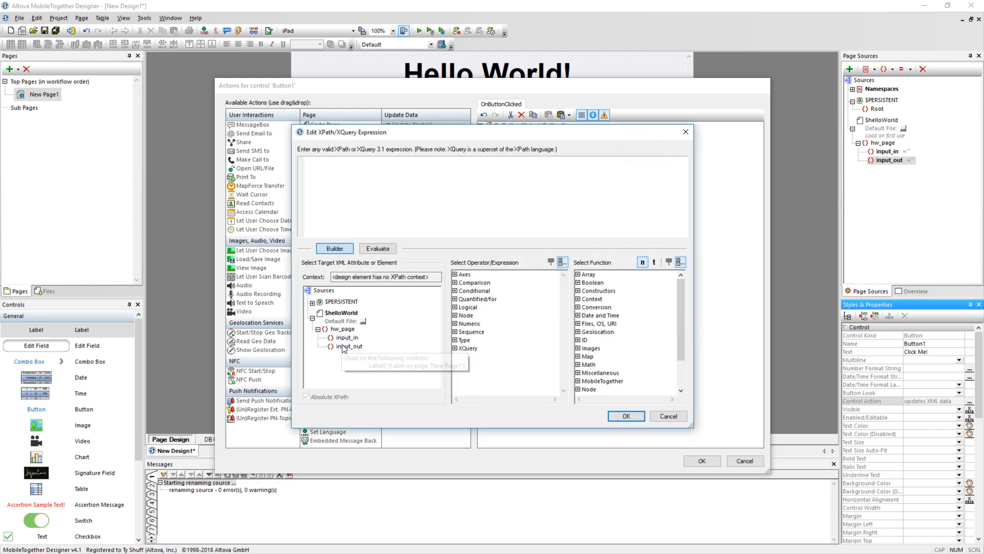
left_click(625, 416)
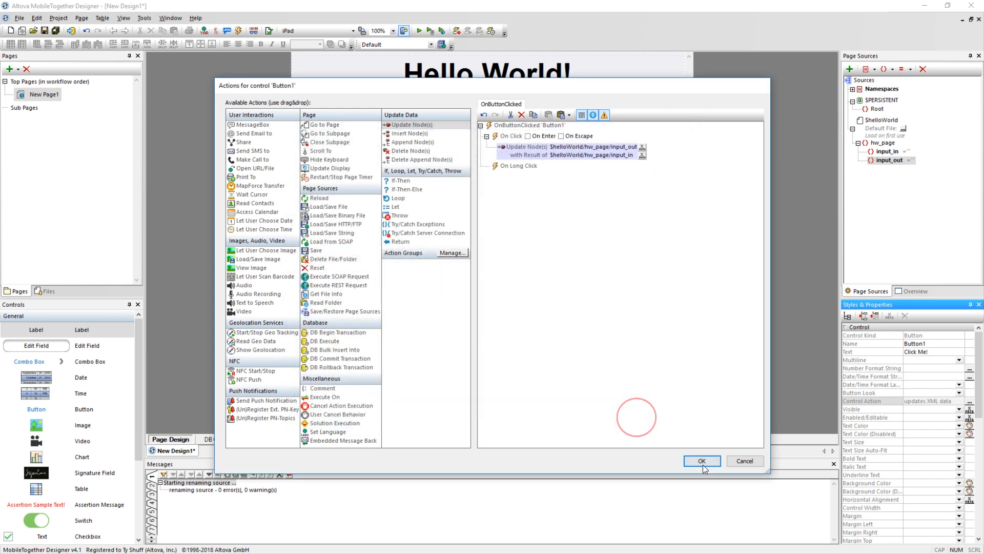
left_click(701, 461)
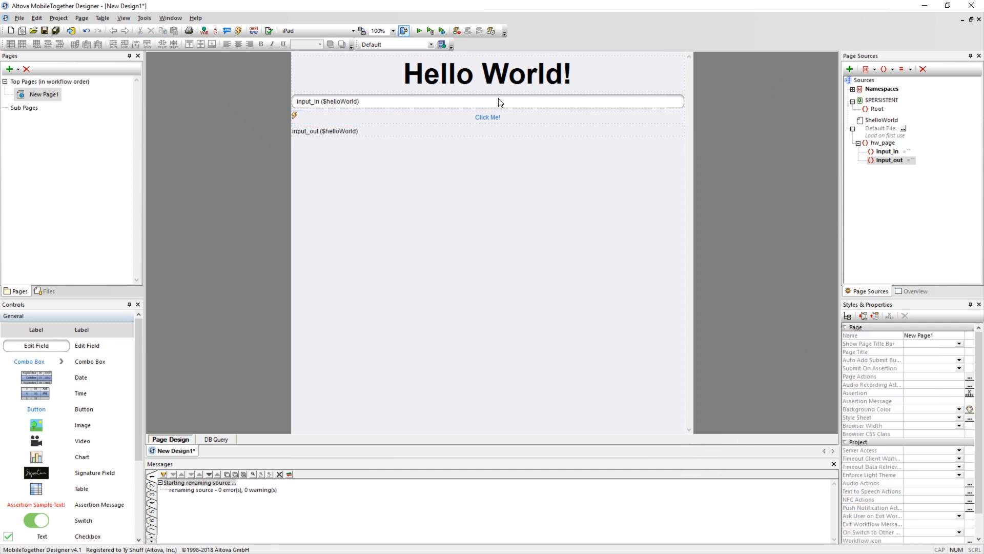
mouse_move(419, 30)
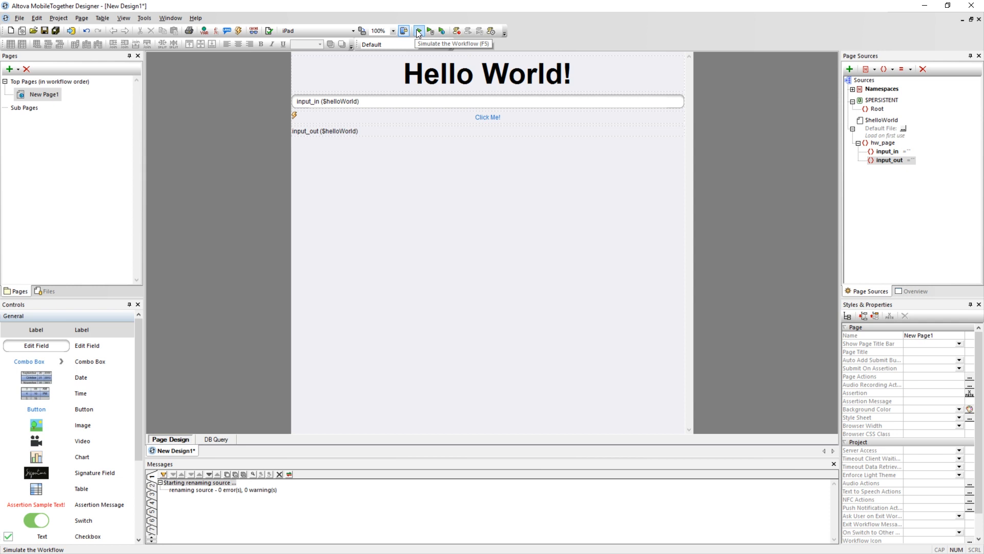
Step: Launch Simulate the Workflow (F5) to run the Hello World page
left_click(417, 30)
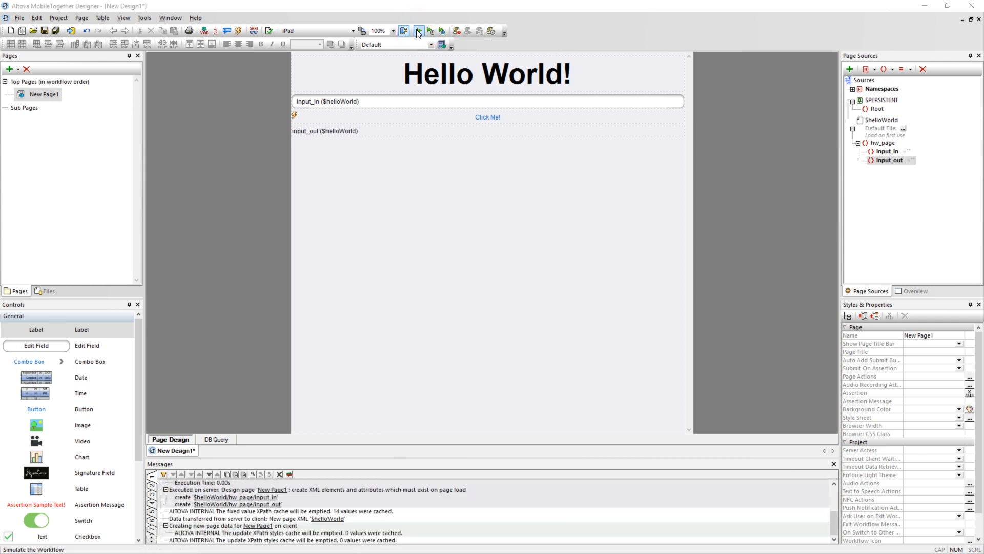
left_click(417, 31)
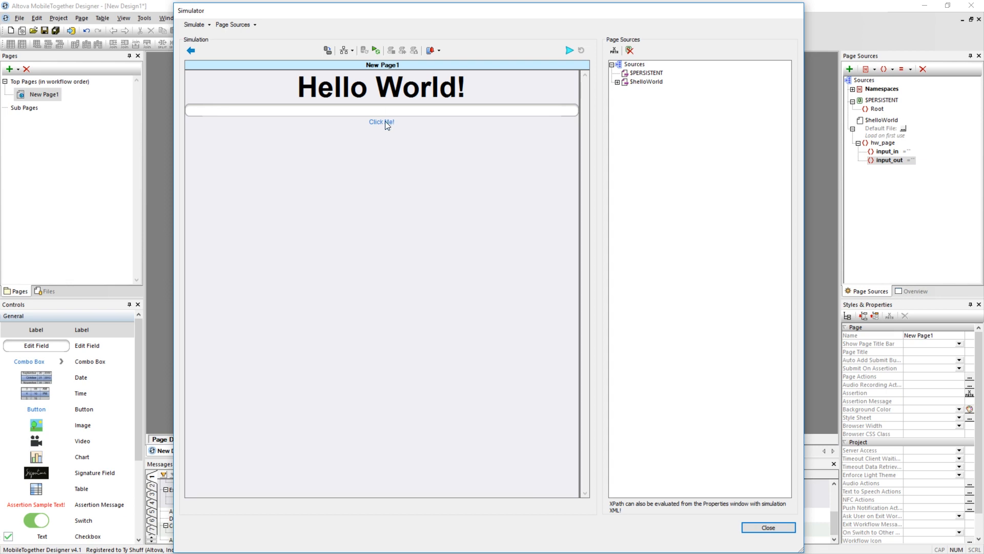
Step: In the simulator, enter 'This i', press Click Me!, then extend the text and press again
type("This is a test")
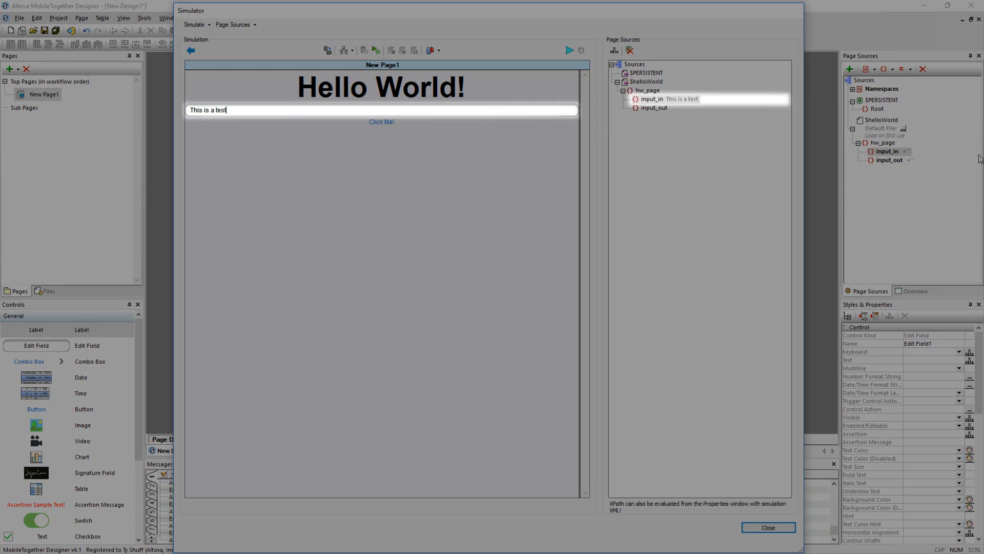
left_click(358, 117)
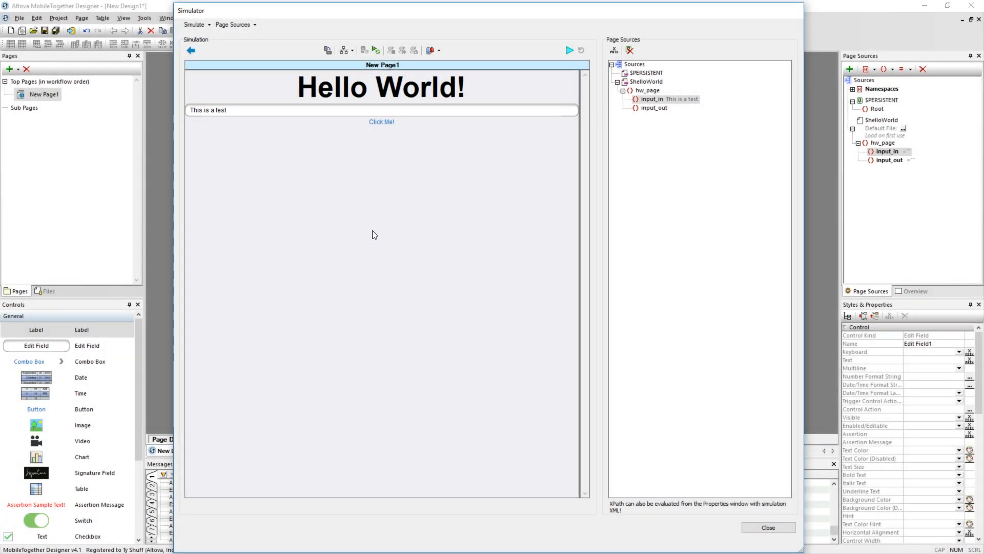
left_click(381, 121)
type(" with some more text")
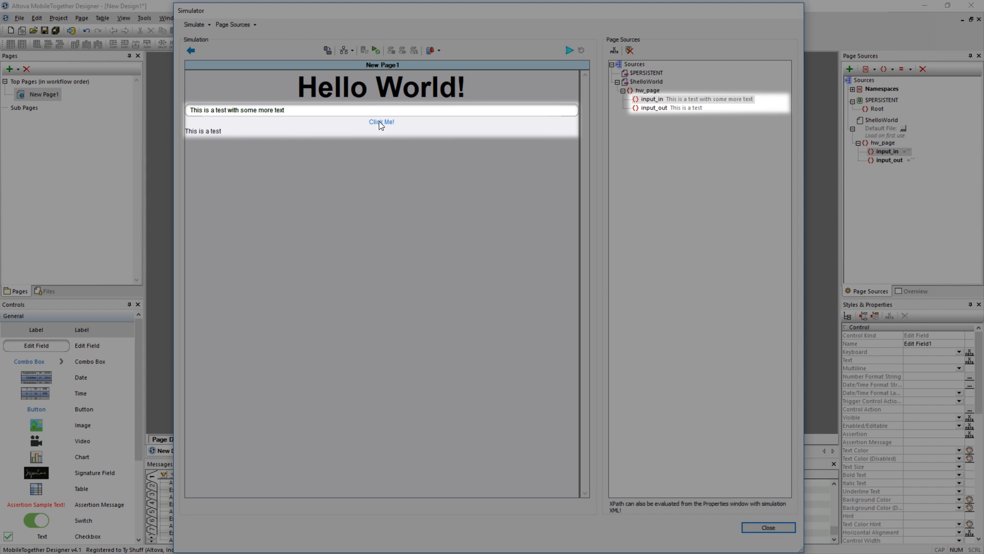
left_click(381, 121)
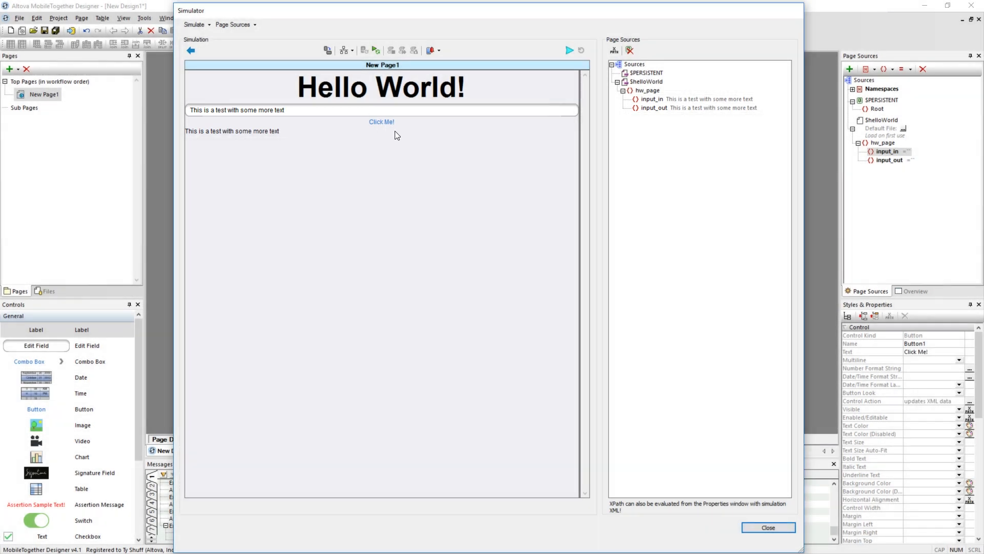